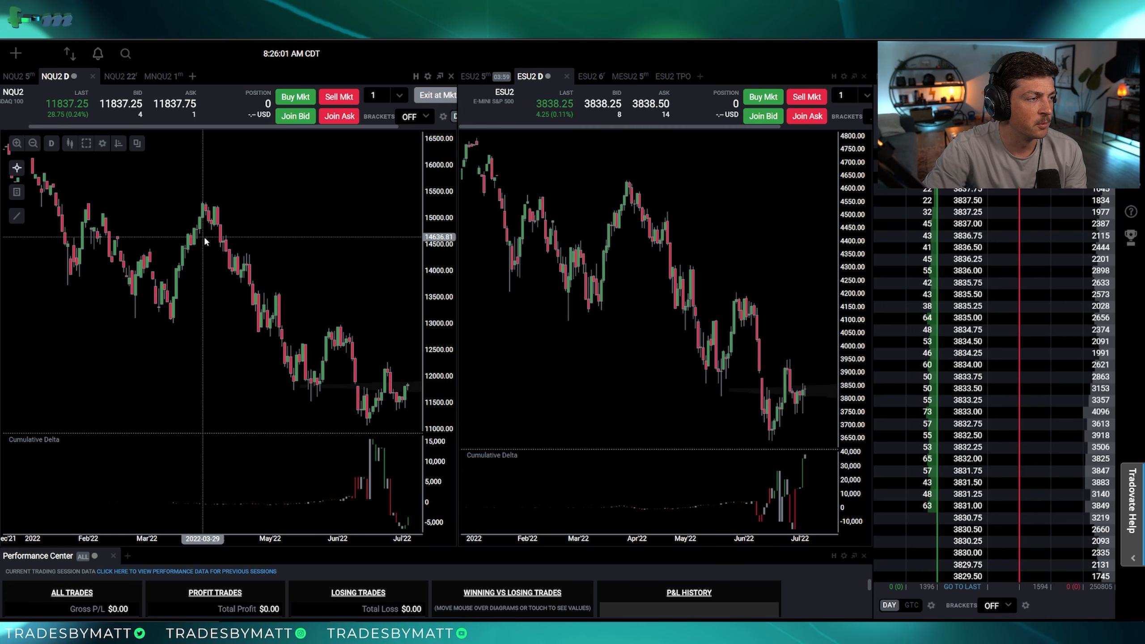
pyautogui.moveTo(363, 422)
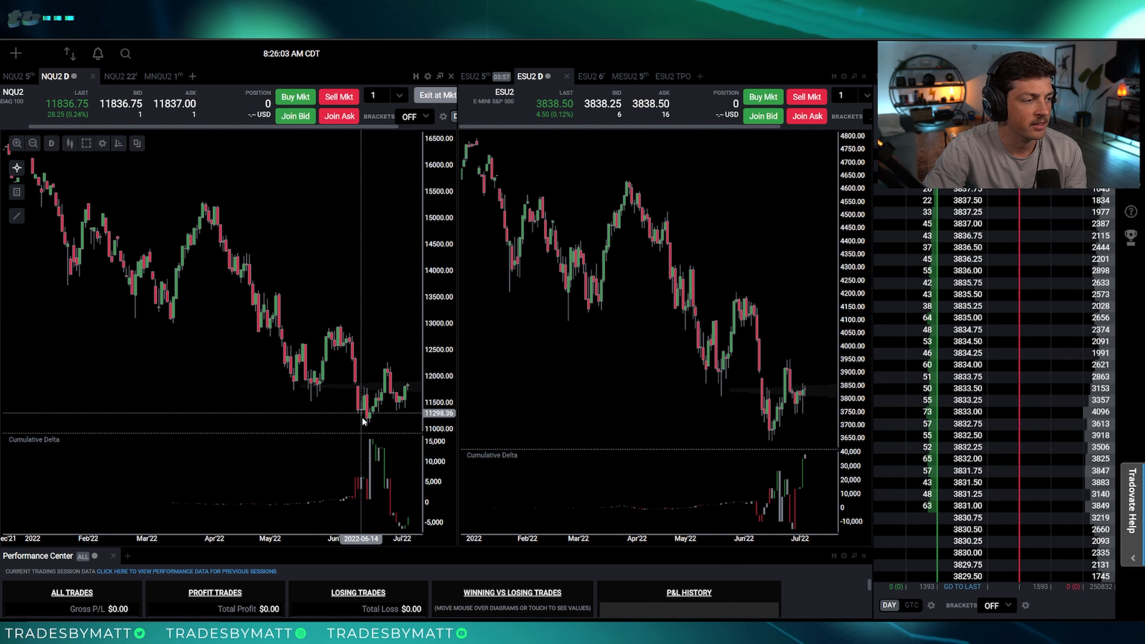
pyautogui.moveTo(327, 358)
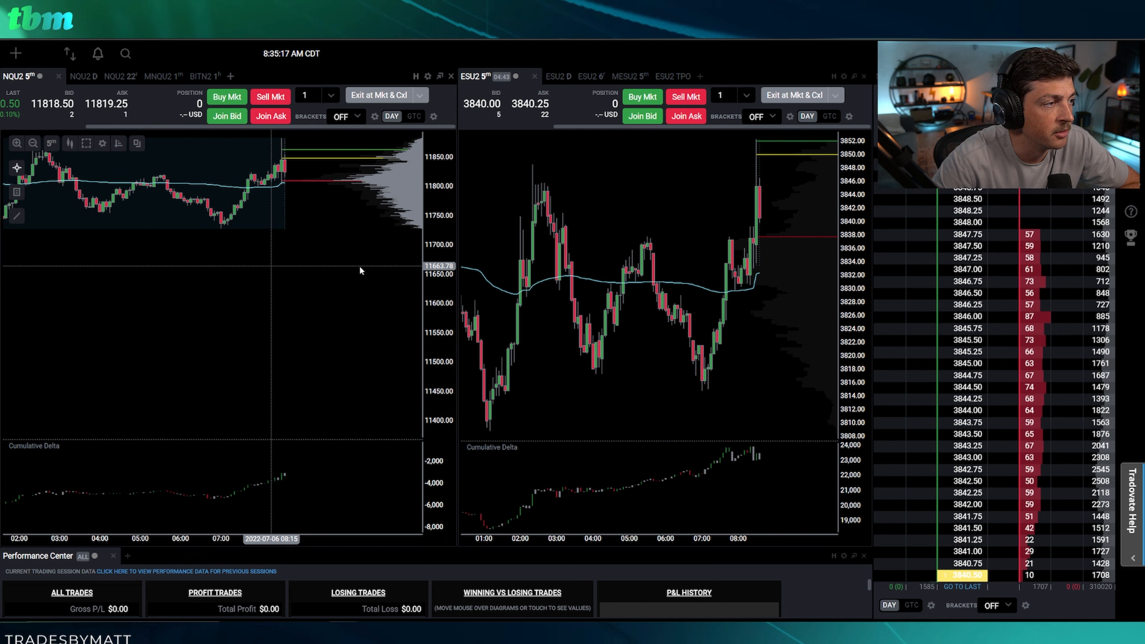
# - Buy one NQU2 contract at market, then exit the long at market
pyautogui.click(91, 76)
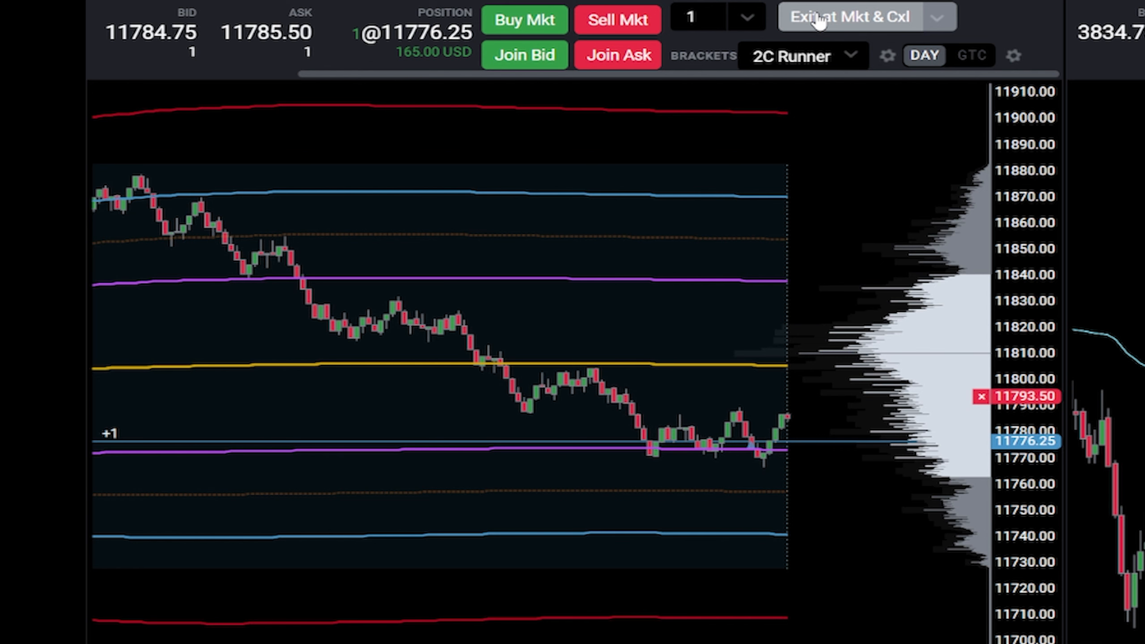
pyautogui.click(851, 16)
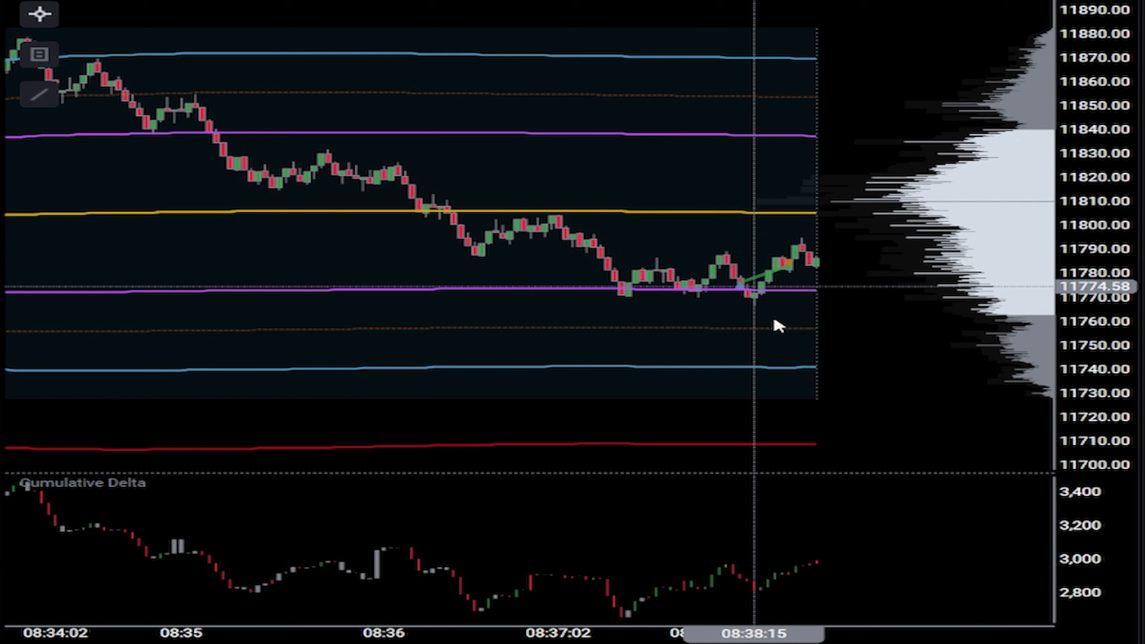
pyautogui.moveTo(689, 240)
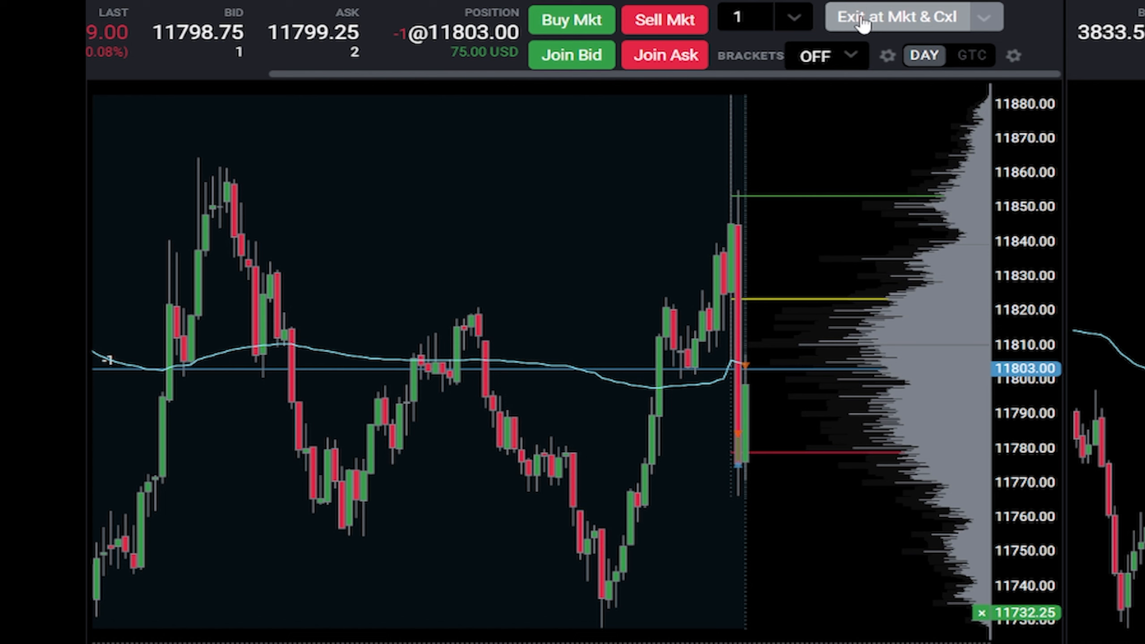
# - Exit the one-contract Nasdaq short at market and cancel orders, returning flat
pyautogui.click(898, 16)
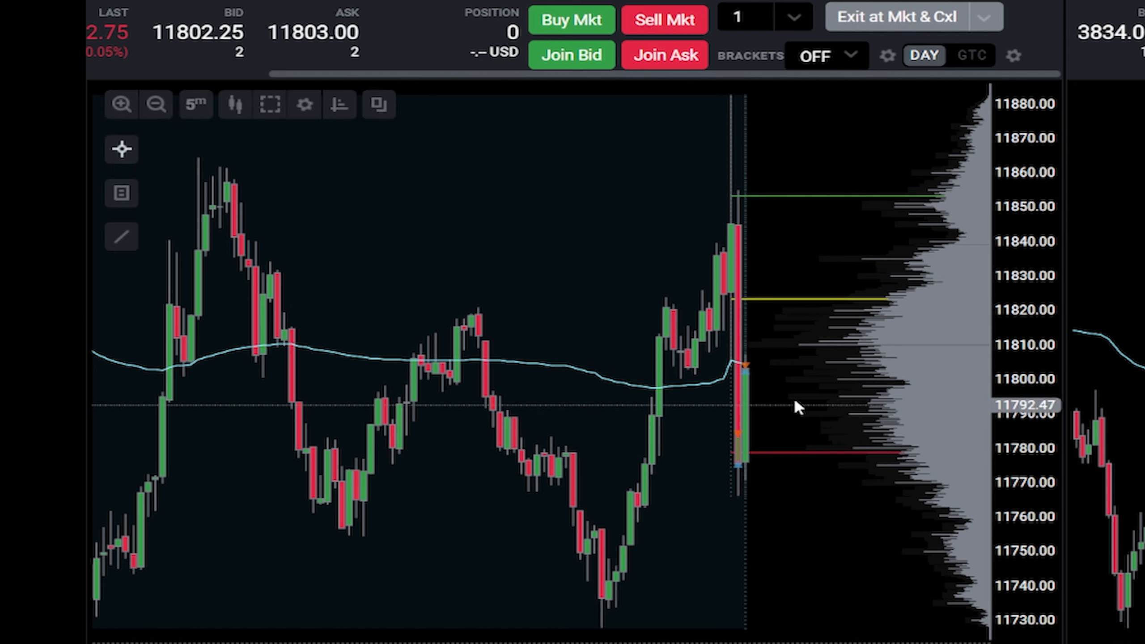